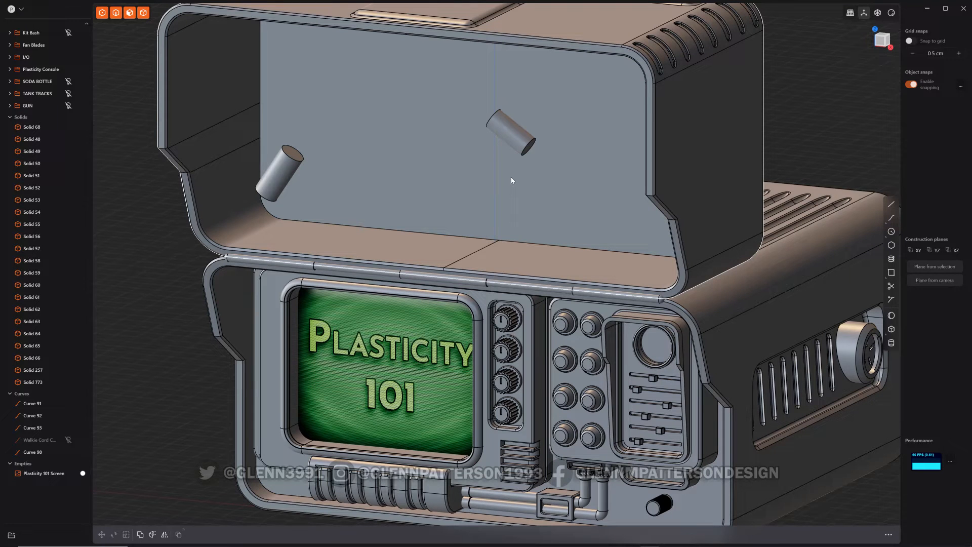
pyautogui.moveTo(425, 205)
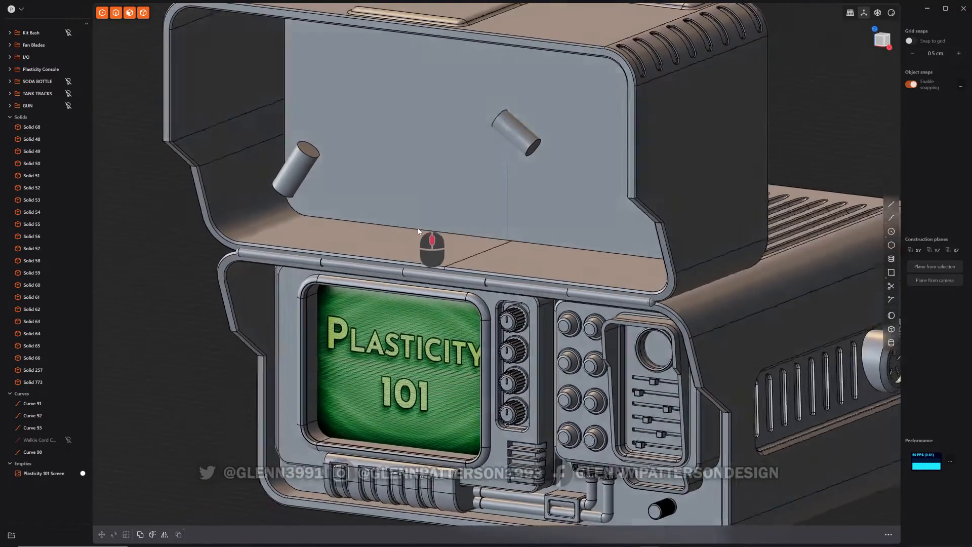
# Select the left pipe's end face to push it toward the lid's inner wall.
pyautogui.moveTo(428, 248); pyautogui.dragTo(335, 227)
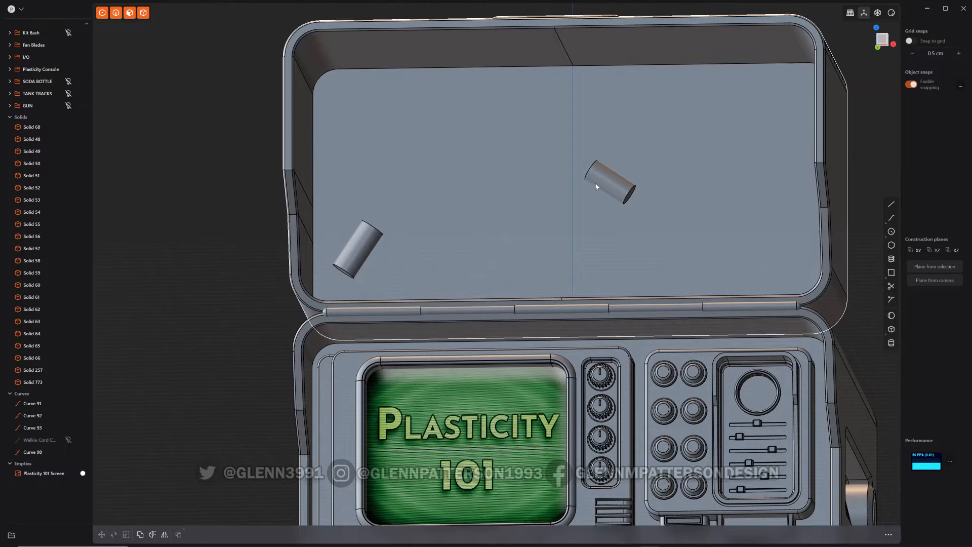
pyautogui.moveTo(533, 78)
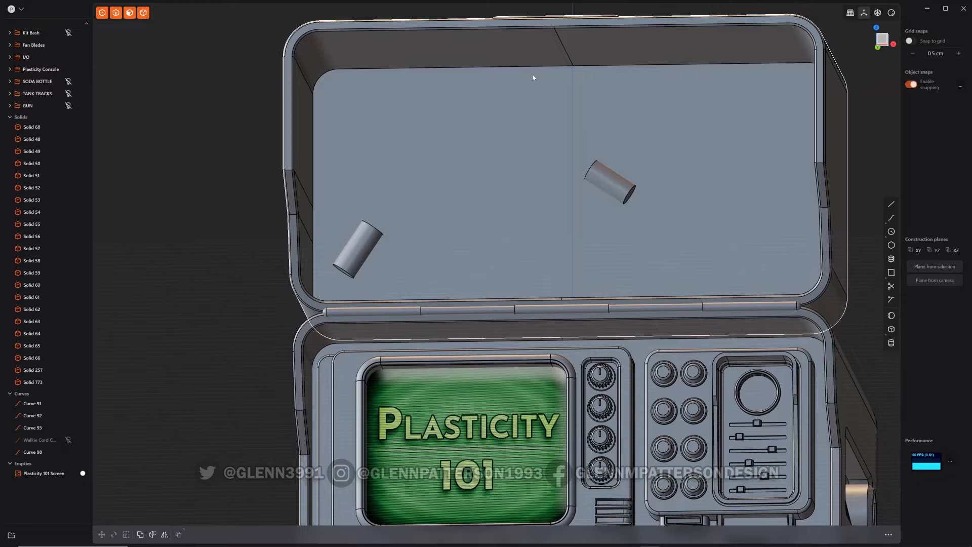
pyautogui.moveTo(554, 201)
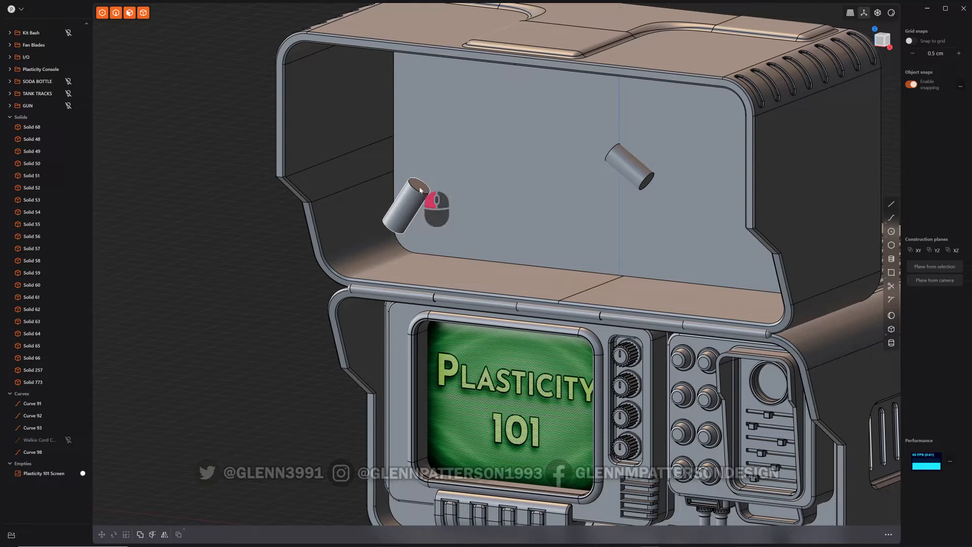
pyautogui.click(416, 190)
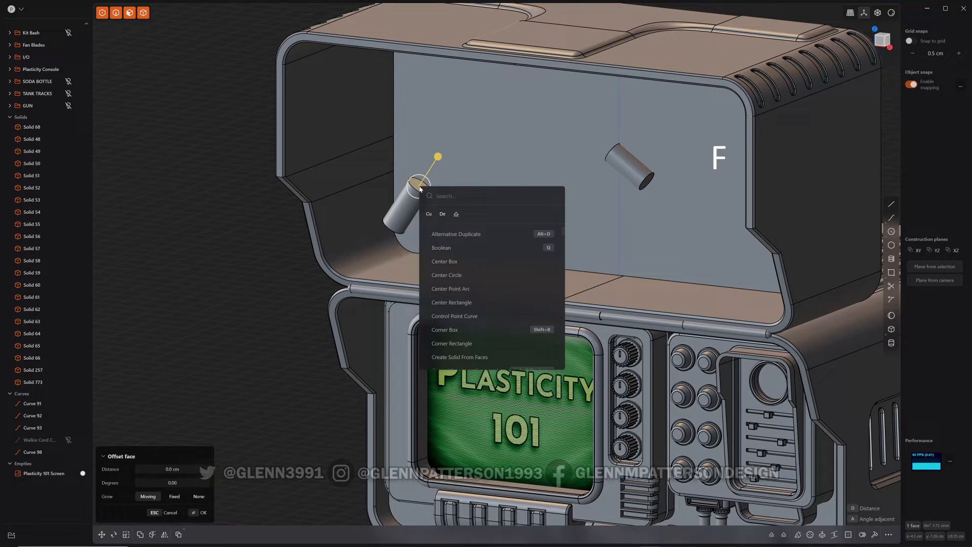
pyautogui.press('Escape')
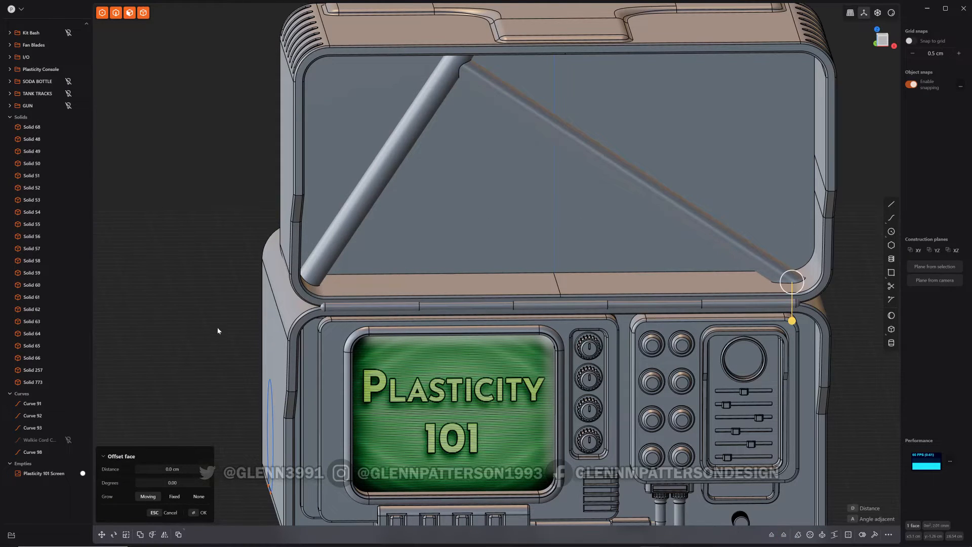
pyautogui.moveTo(221, 350)
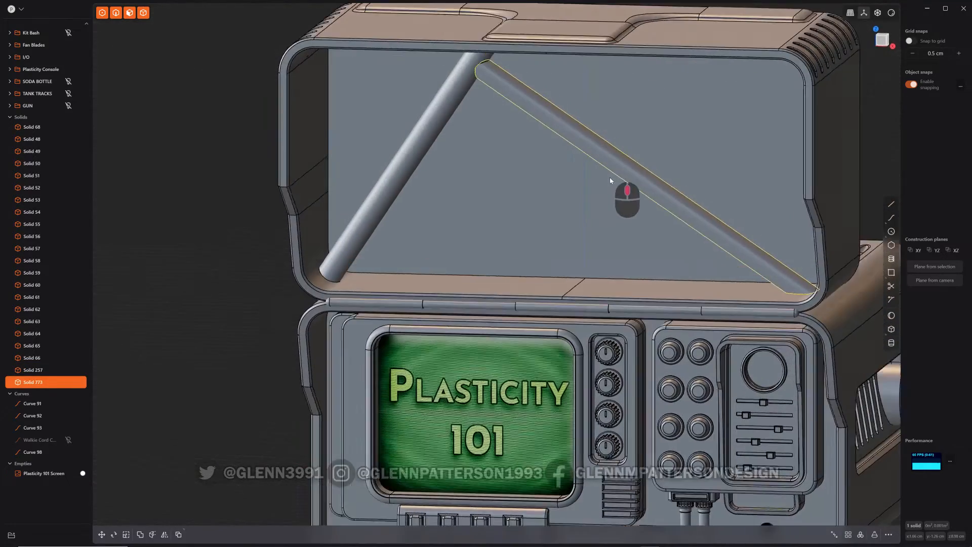
# Orbit from the console lid over to the gun grip model.
pyautogui.moveTo(611, 180); pyautogui.dragTo(638, 204)
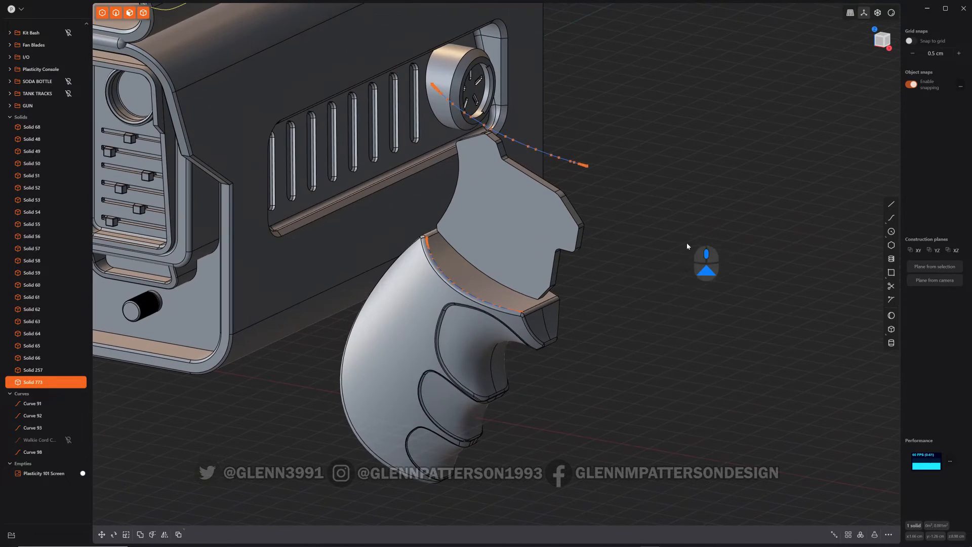
# Extrude the grip top's contour curve, Curve 120.
pyautogui.moveTo(686, 246); pyautogui.dragTo(654, 377)
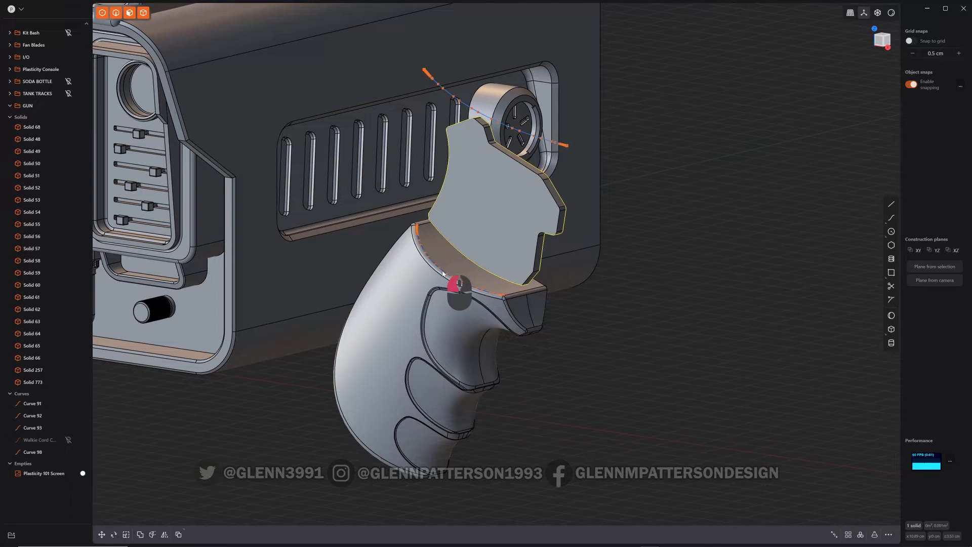
pyautogui.press('e')
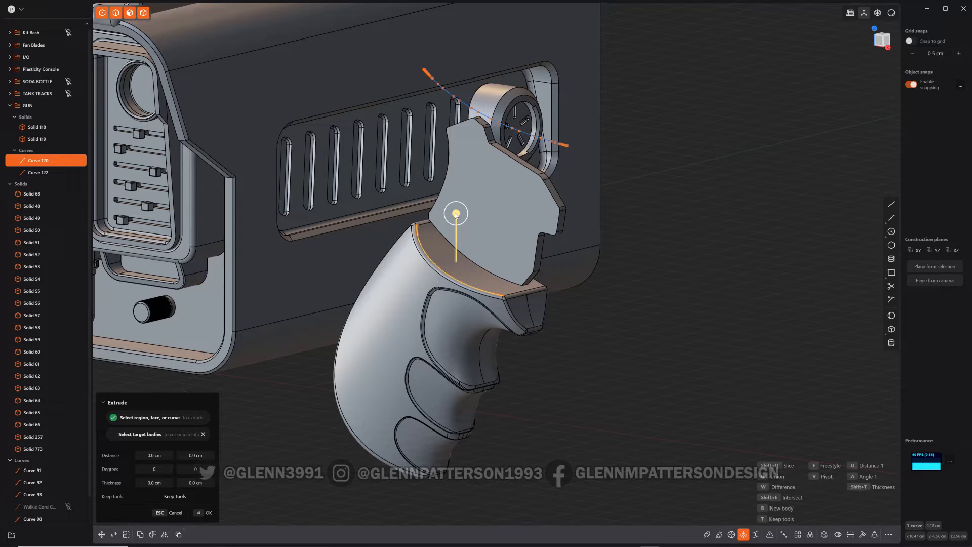
# Extrude the contour curve upward about 2.9 cm into a tall sheet.
pyautogui.moveTo(455, 214); pyautogui.dragTo(455, 38)
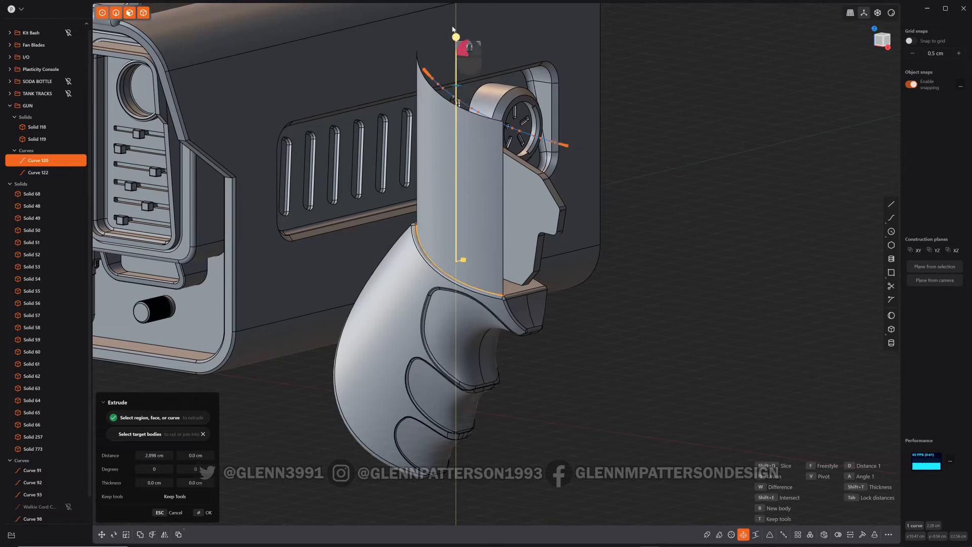
pyautogui.click(210, 512)
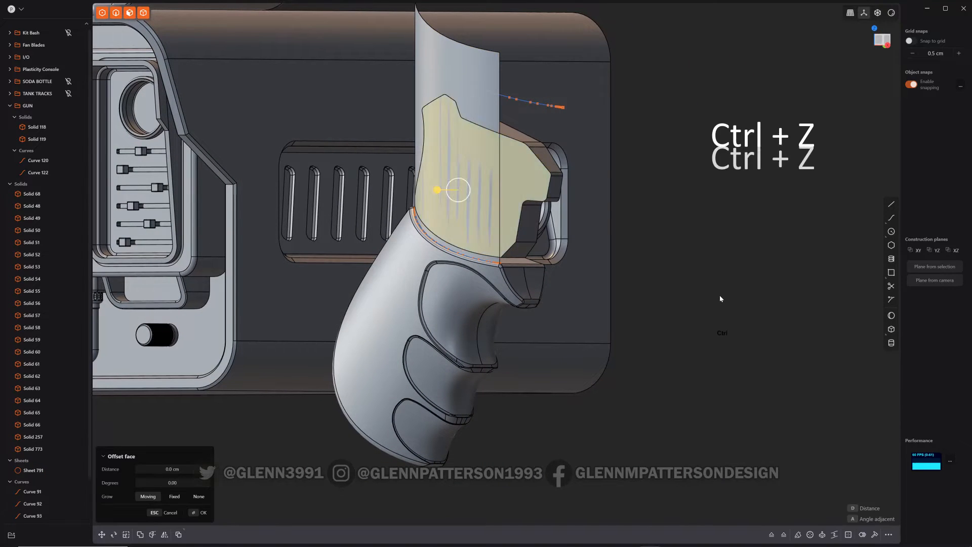
# Undo the last three edits, including the grip plate face offset.
pyautogui.press('ctrl+z')
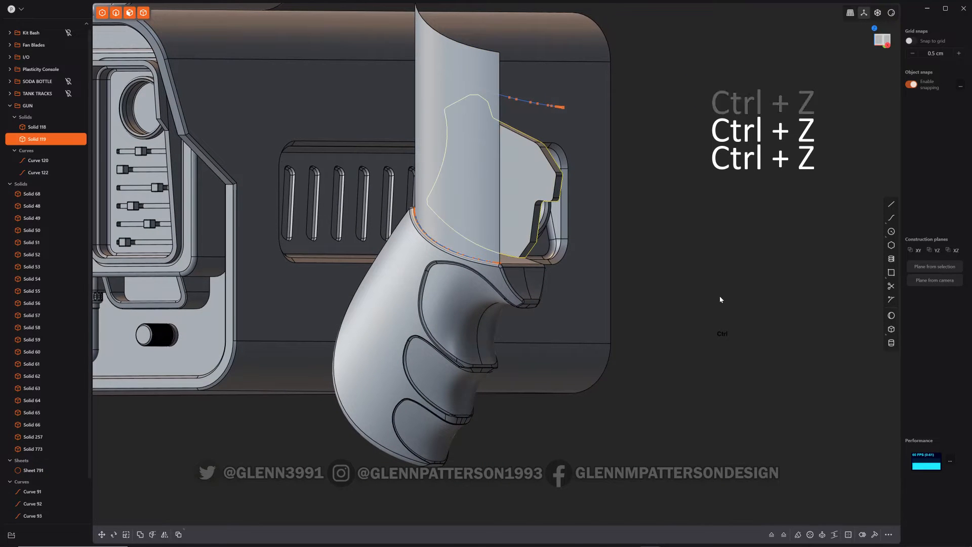
pyautogui.press('Ctrl+Z')
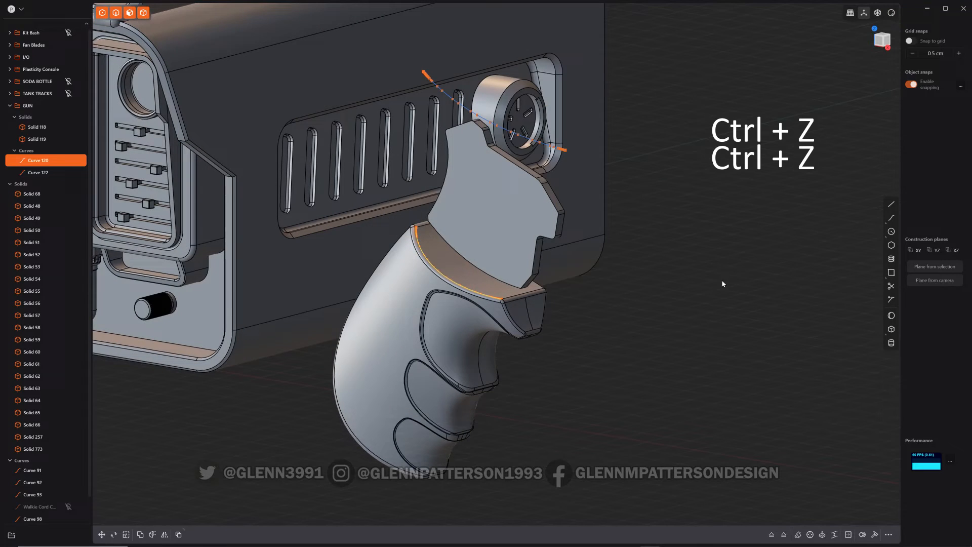
pyautogui.press('Ctrl+z')
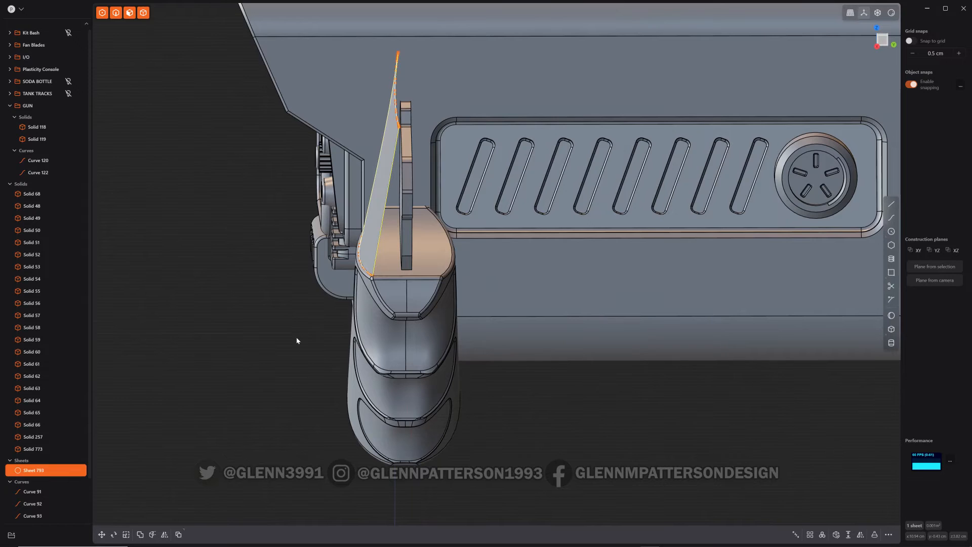
# Choose the curved contour sheet as the surface shaping the grip top.
pyautogui.moveTo(296, 341); pyautogui.dragTo(480, 259)
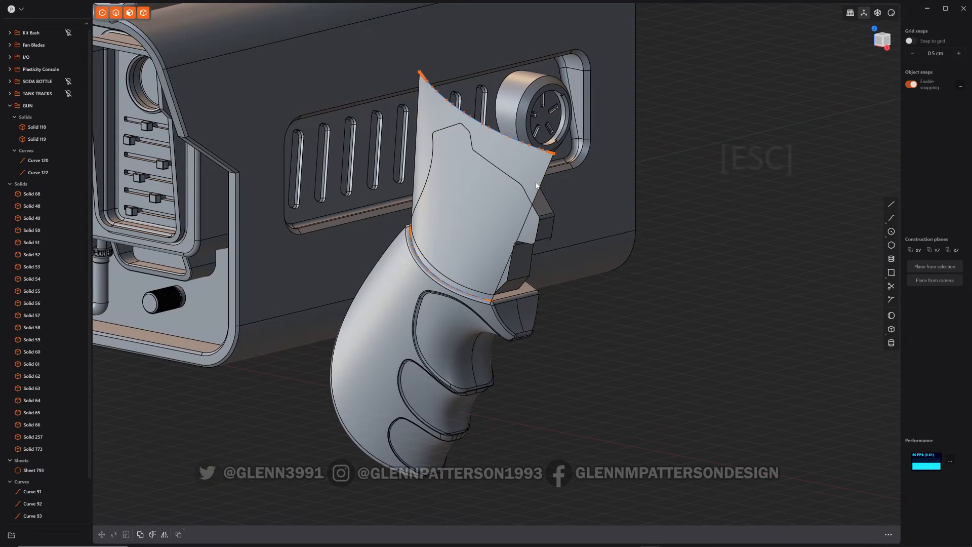
pyautogui.click(32, 469)
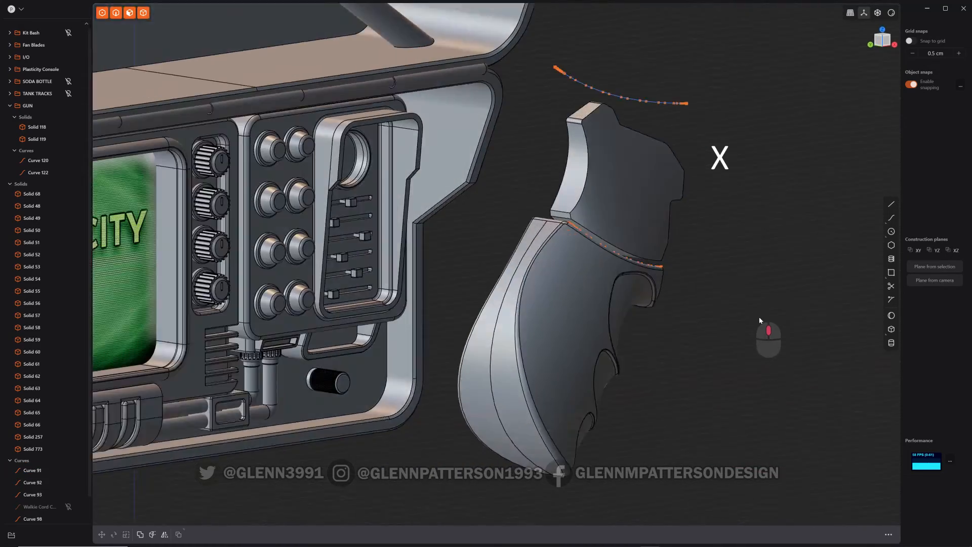
pyautogui.moveTo(769, 337); pyautogui.dragTo(707, 254)
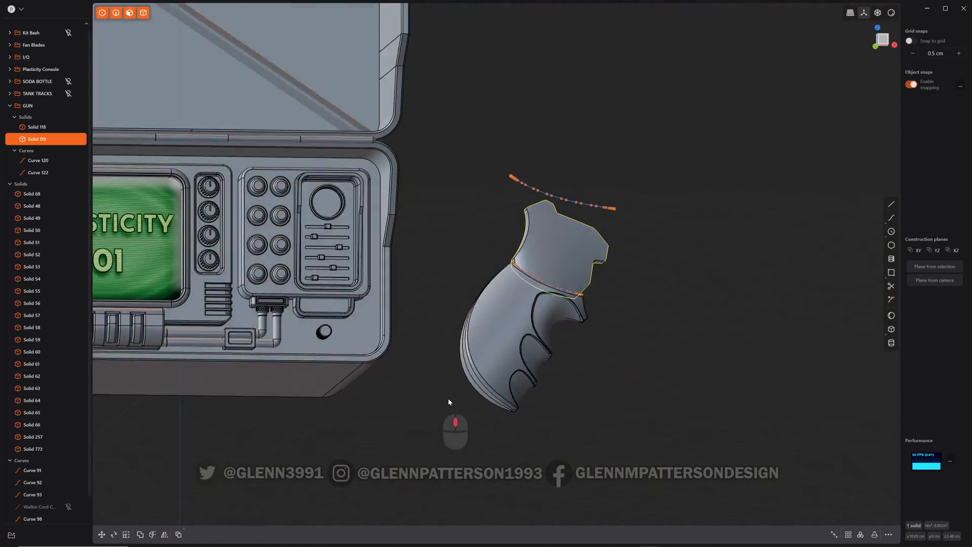
pyautogui.moveTo(449, 402); pyautogui.dragTo(490, 323)
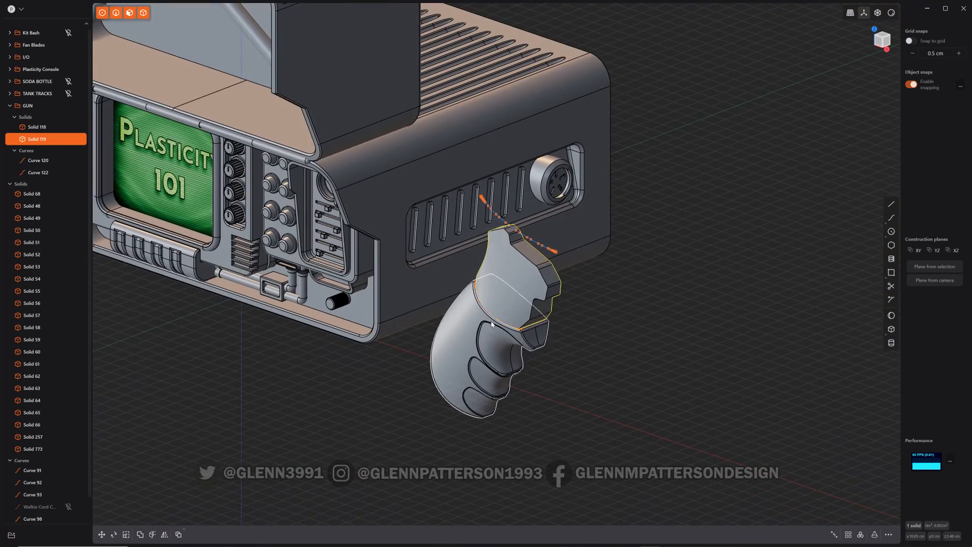